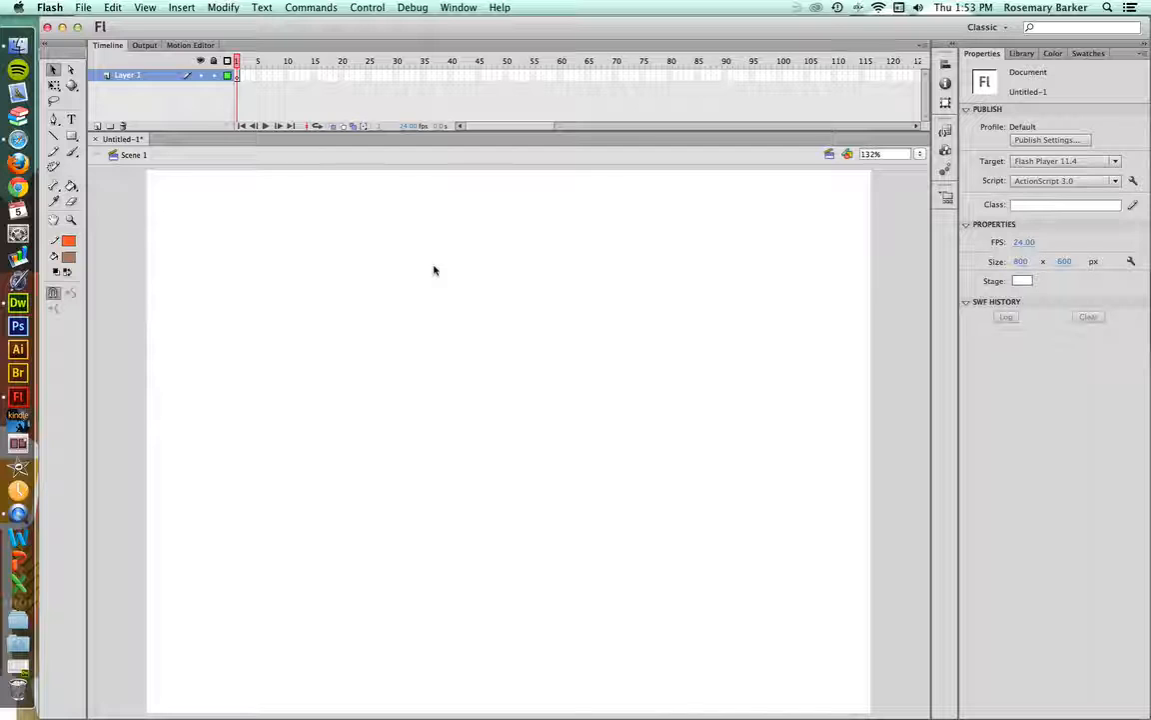
Open the File menu to start importing a photo to the stage.
left_click(83, 7)
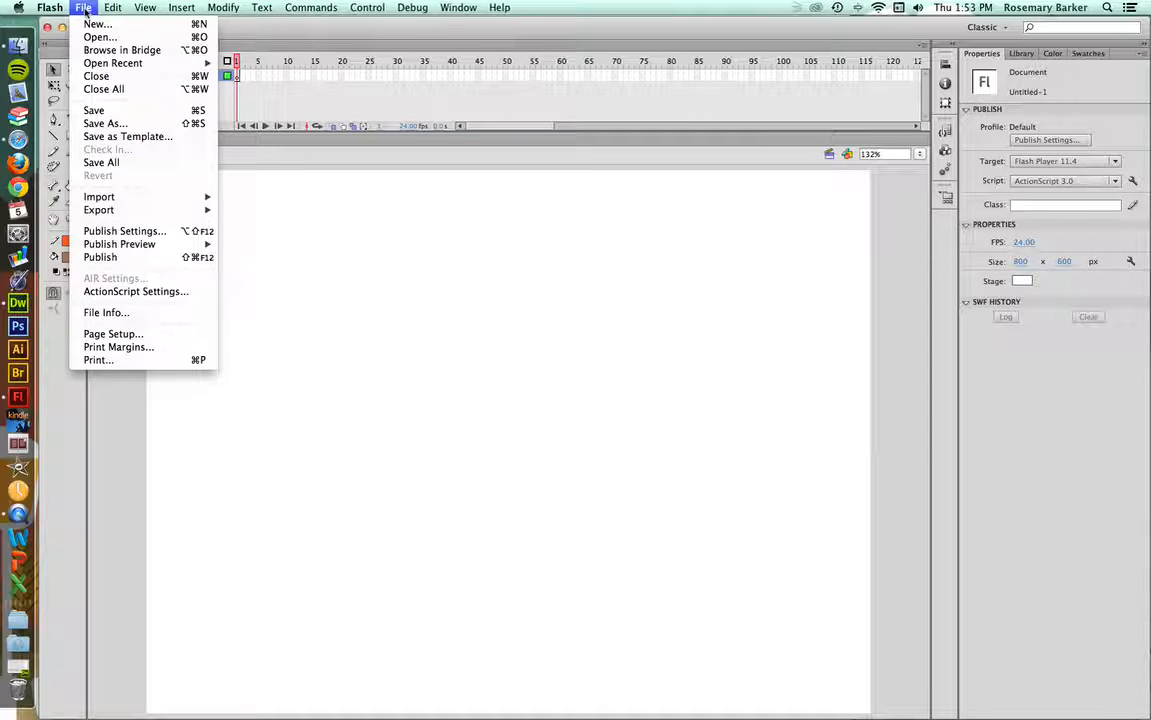
mouse_move(98, 196)
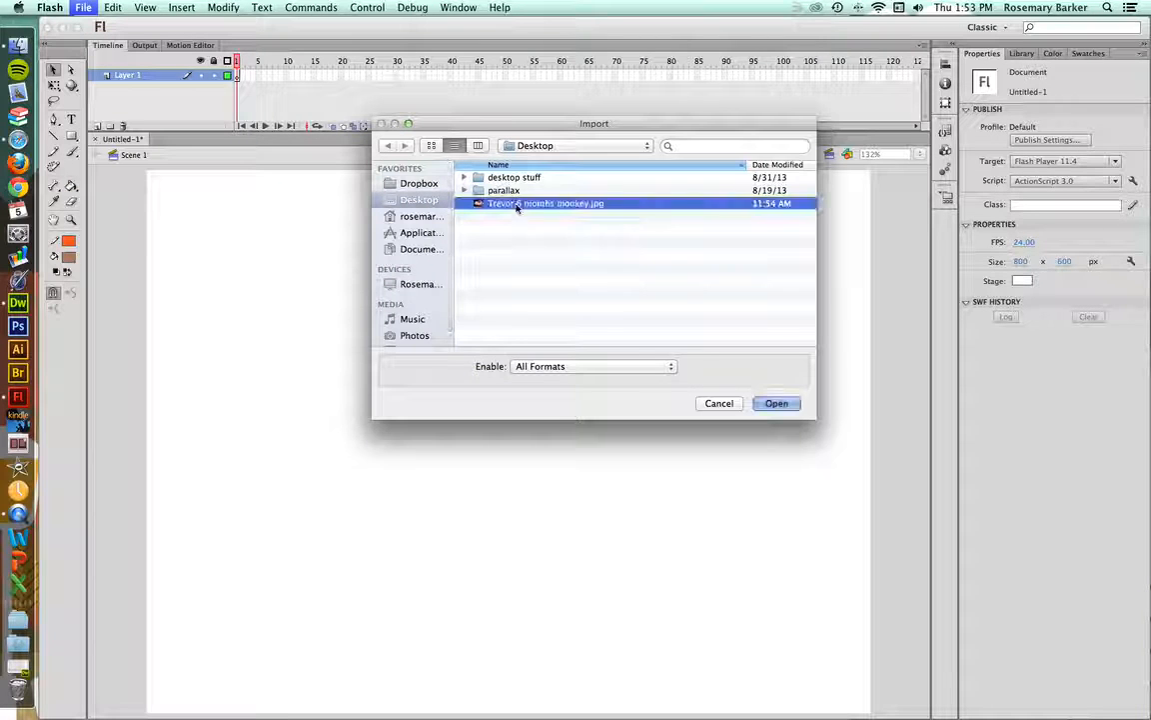
Import the baby-and-monkey JPG onto the 800×600 stage.
left_click(777, 403)
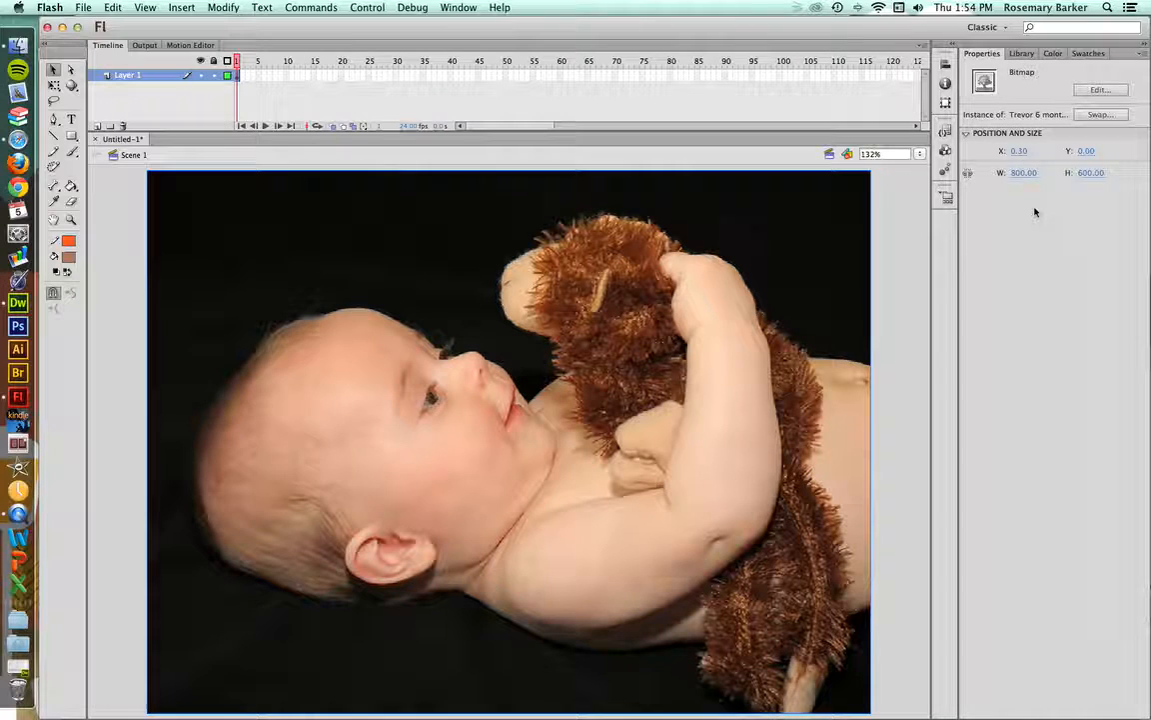
mouse_move(223, 8)
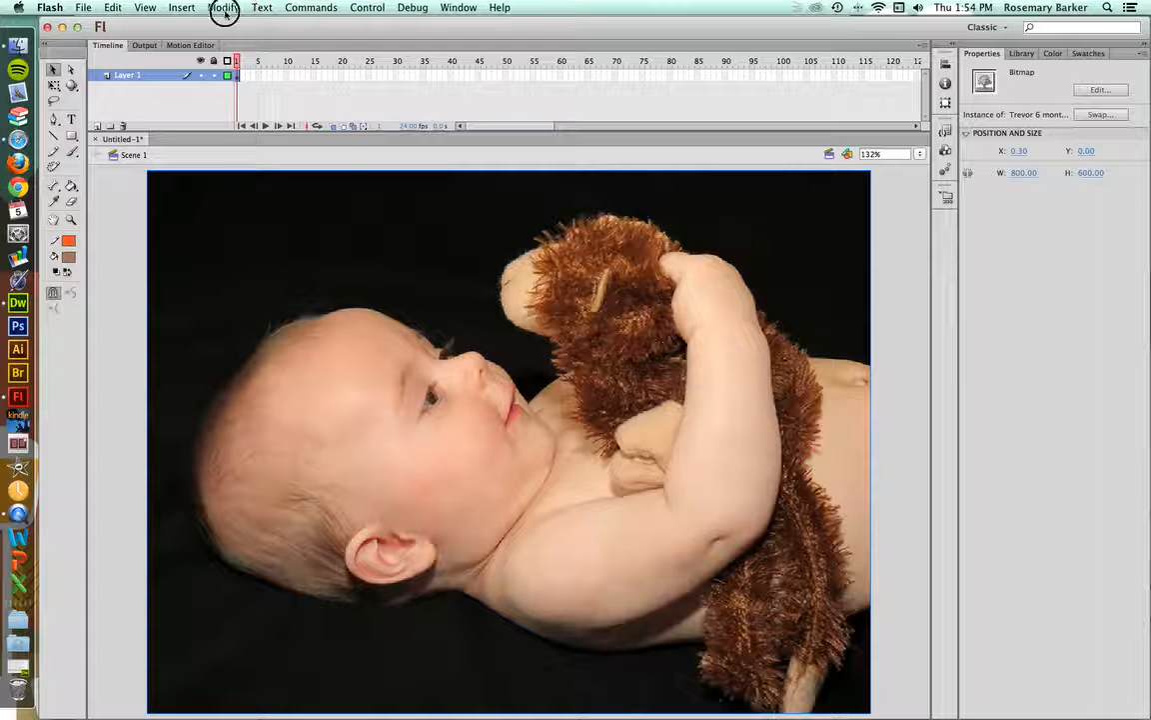
Convert the stage photo to a graphic symbol named 'baby'.
left_click(223, 8)
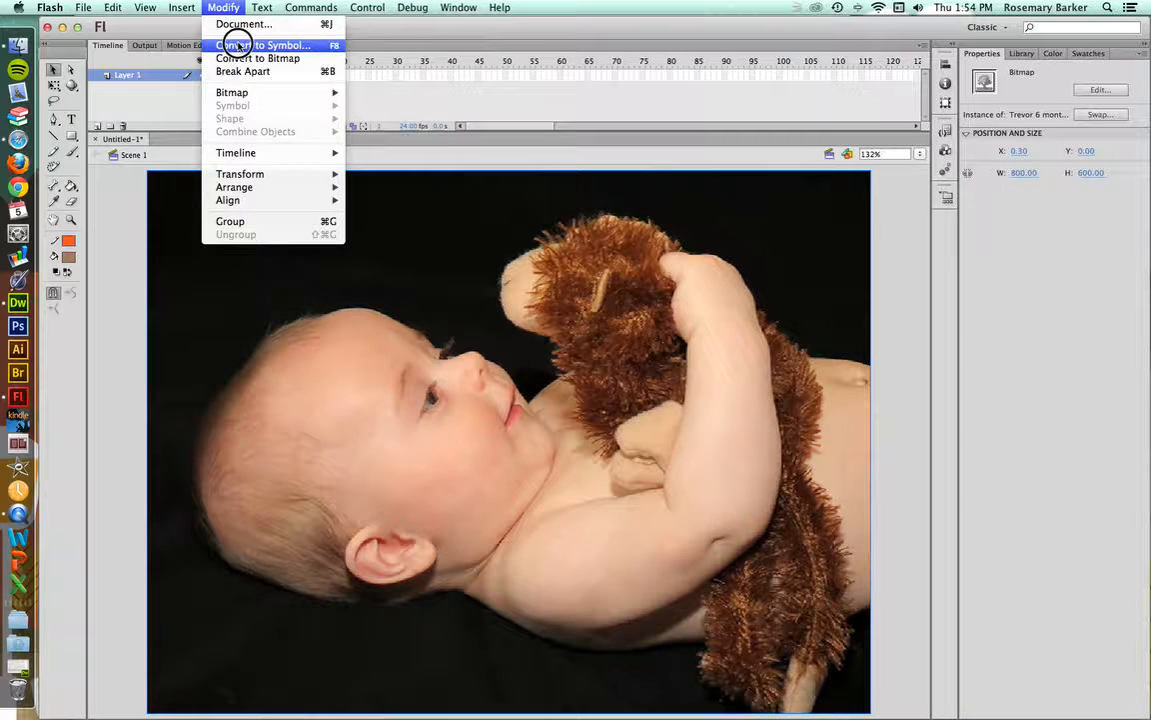
left_click(263, 45)
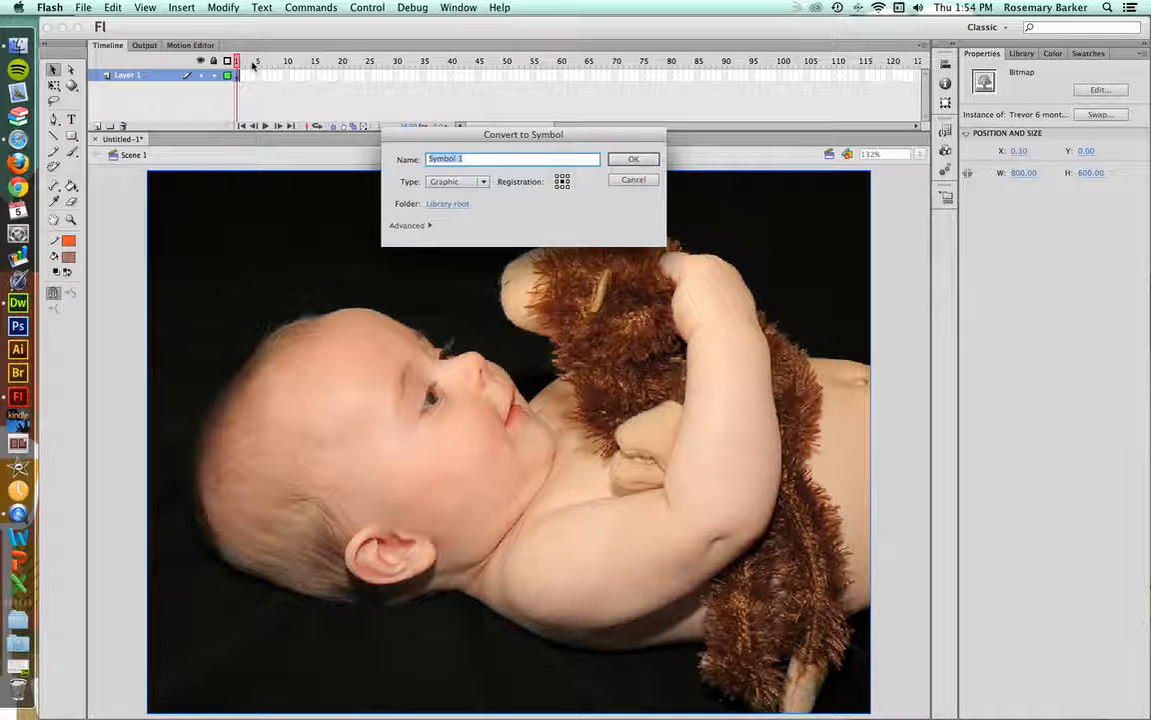
type("baby")
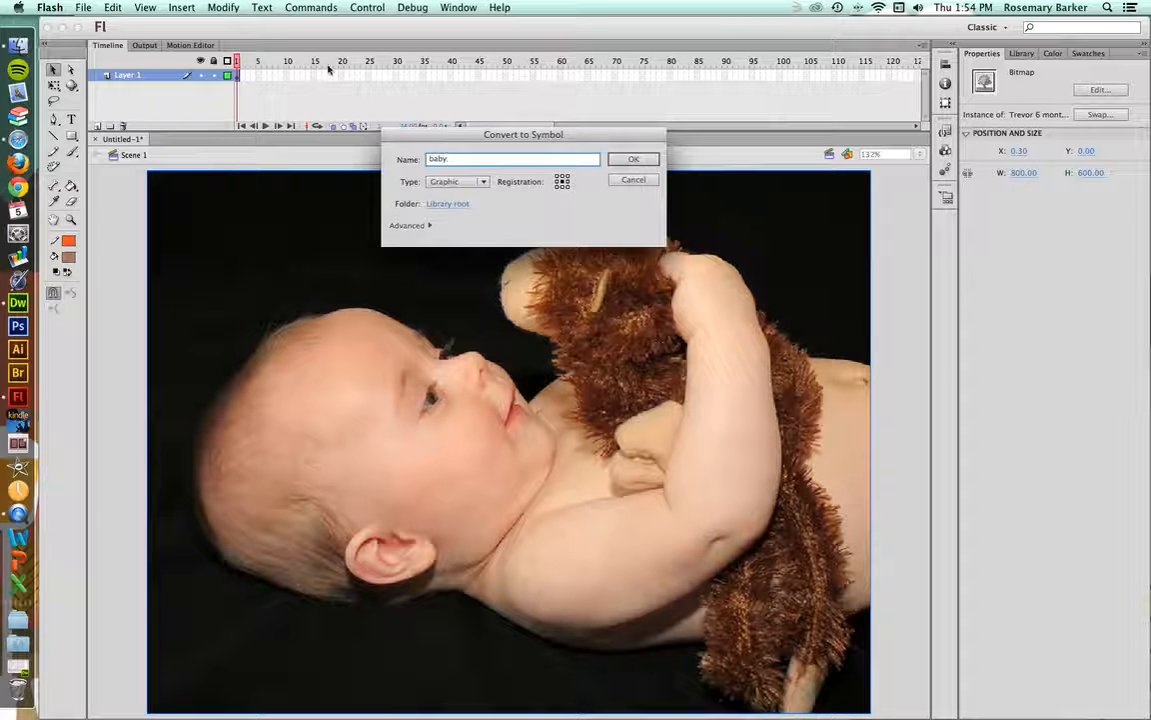
left_click(634, 159)
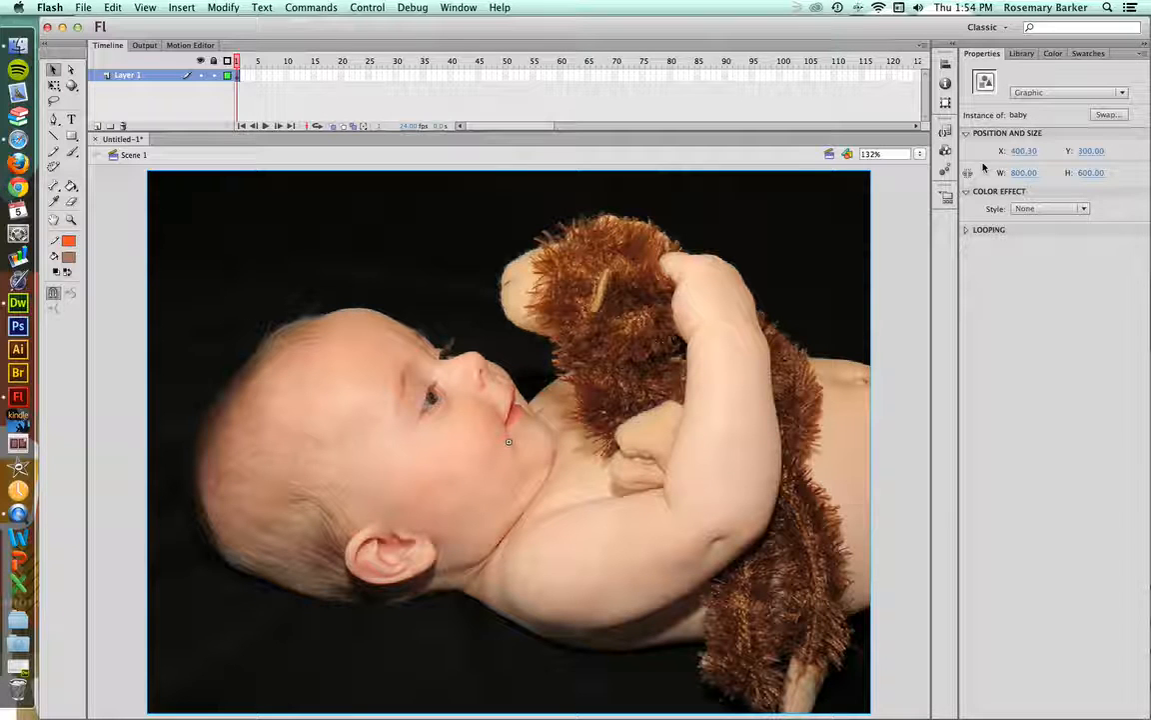
Set the baby symbol's Color Effect style to Alpha at 34%.
left_click(1049, 208)
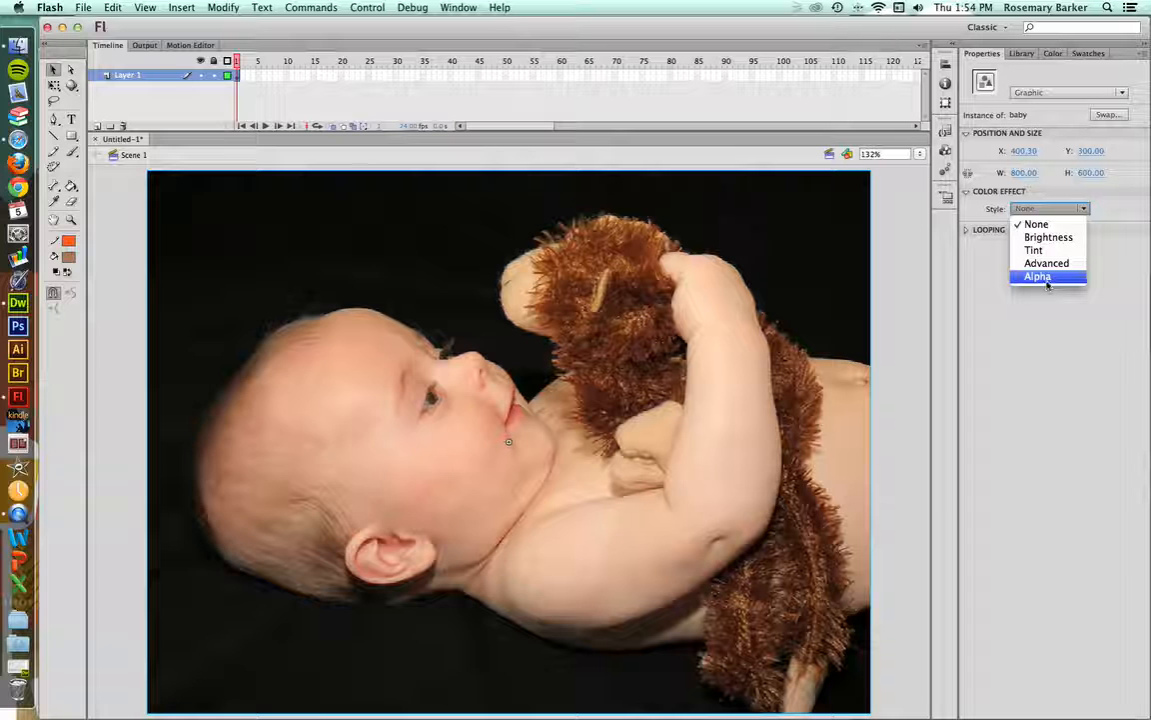
left_click(1039, 277)
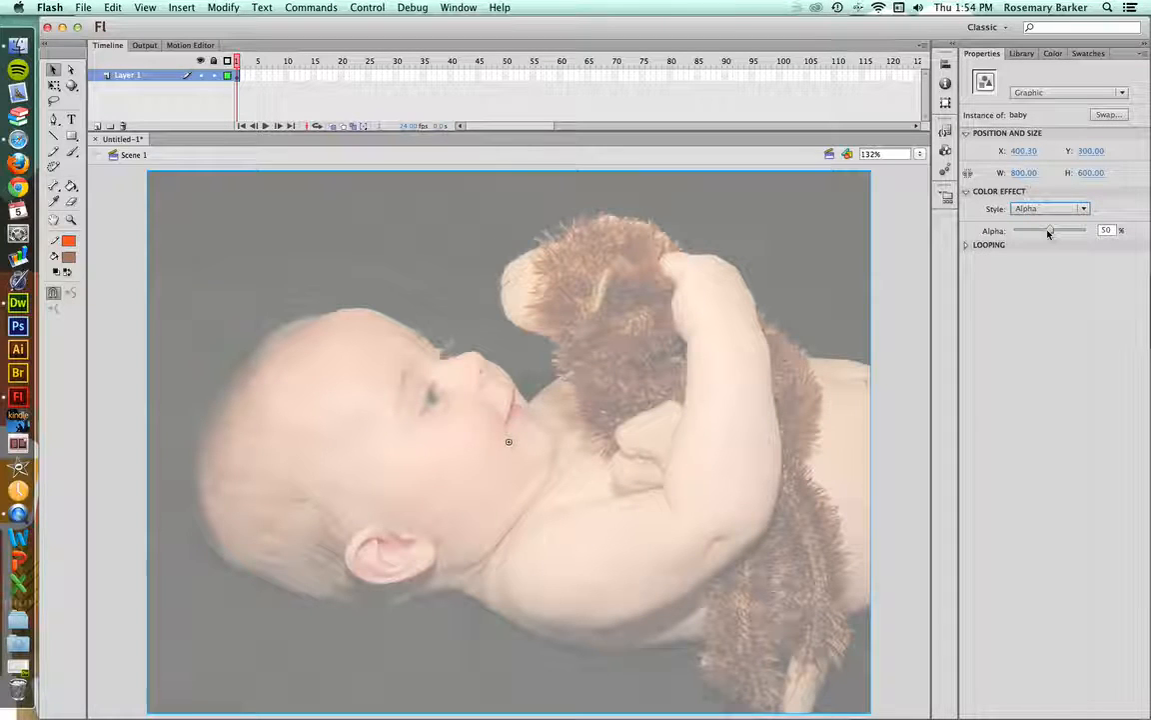
left_click_drag(1052, 231, 1036, 230)
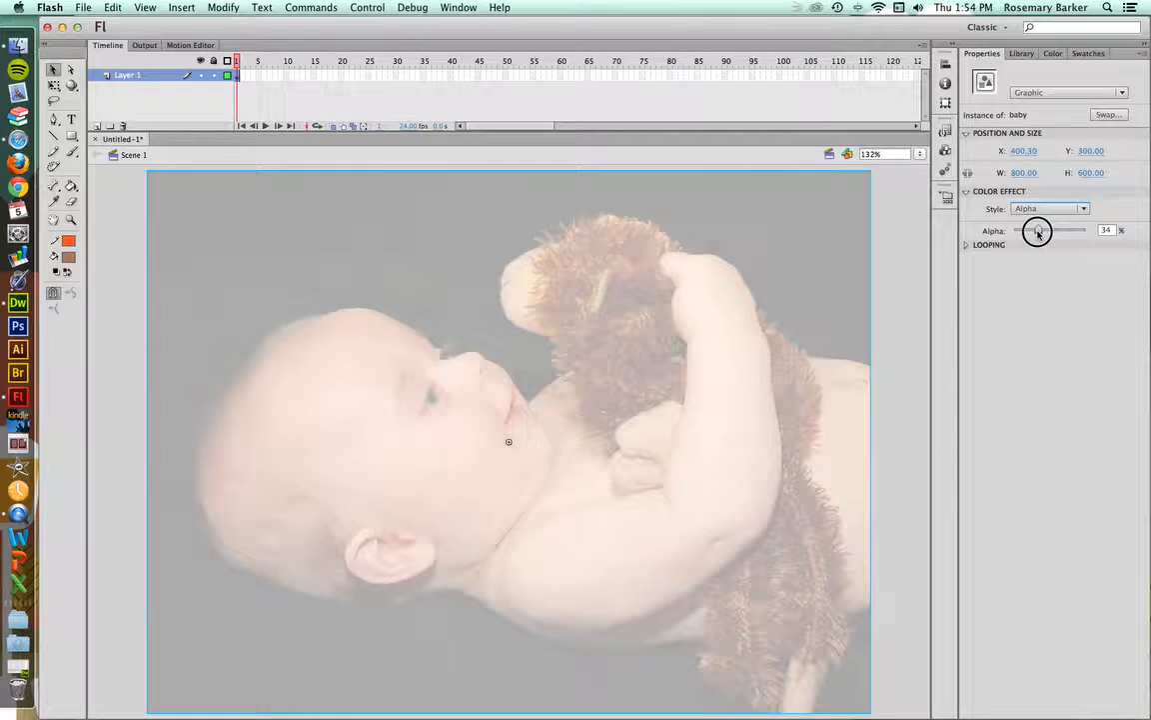
left_click_drag(1039, 230, 1036, 231)
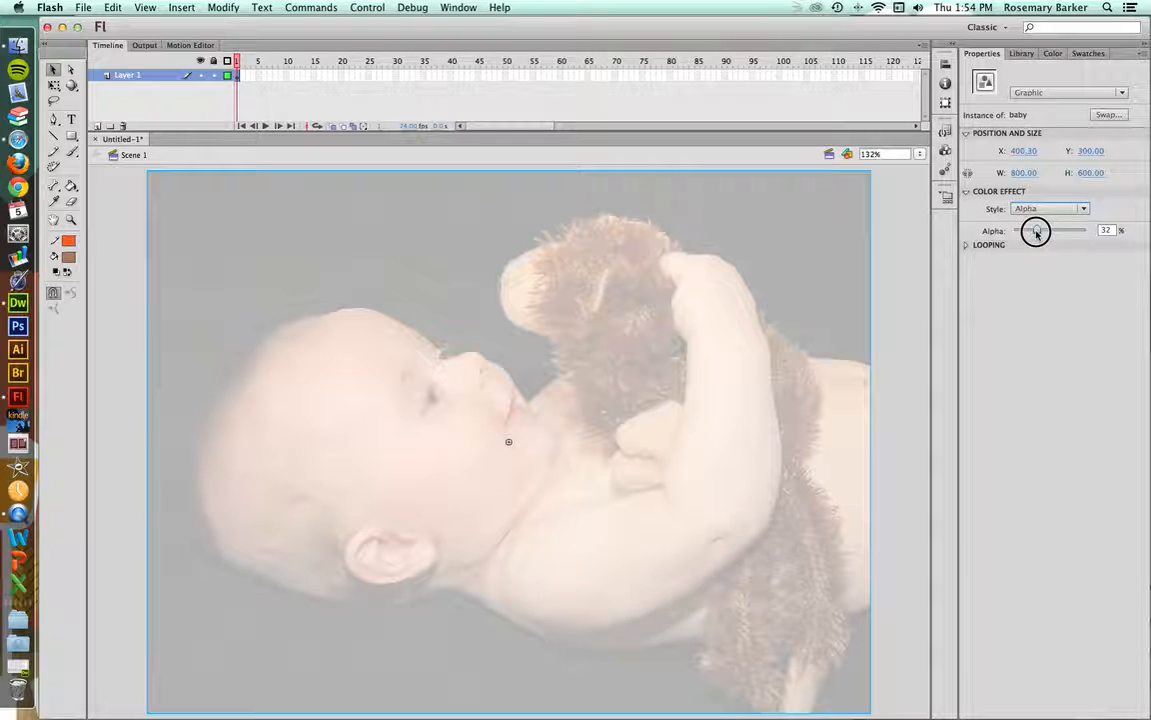
left_click_drag(1030, 231, 1039, 231)
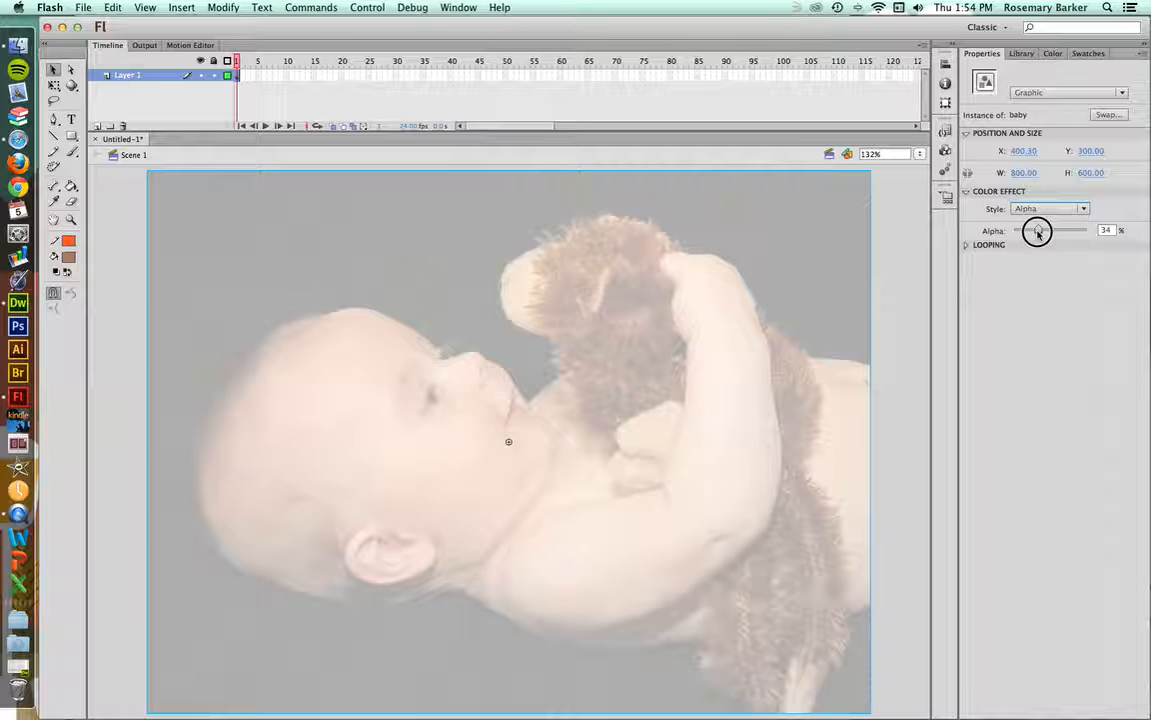
left_click_drag(1036, 231, 1041, 231)
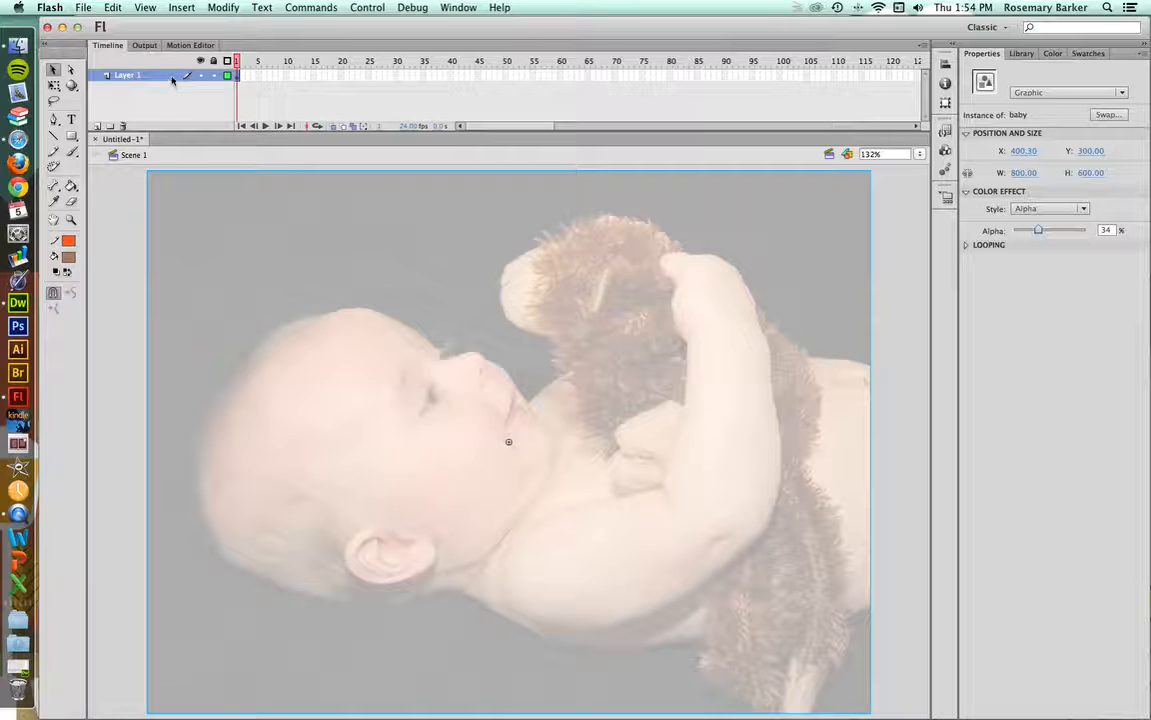
Add Layer 3 above the photo layer in the timeline.
left_click(227, 75)
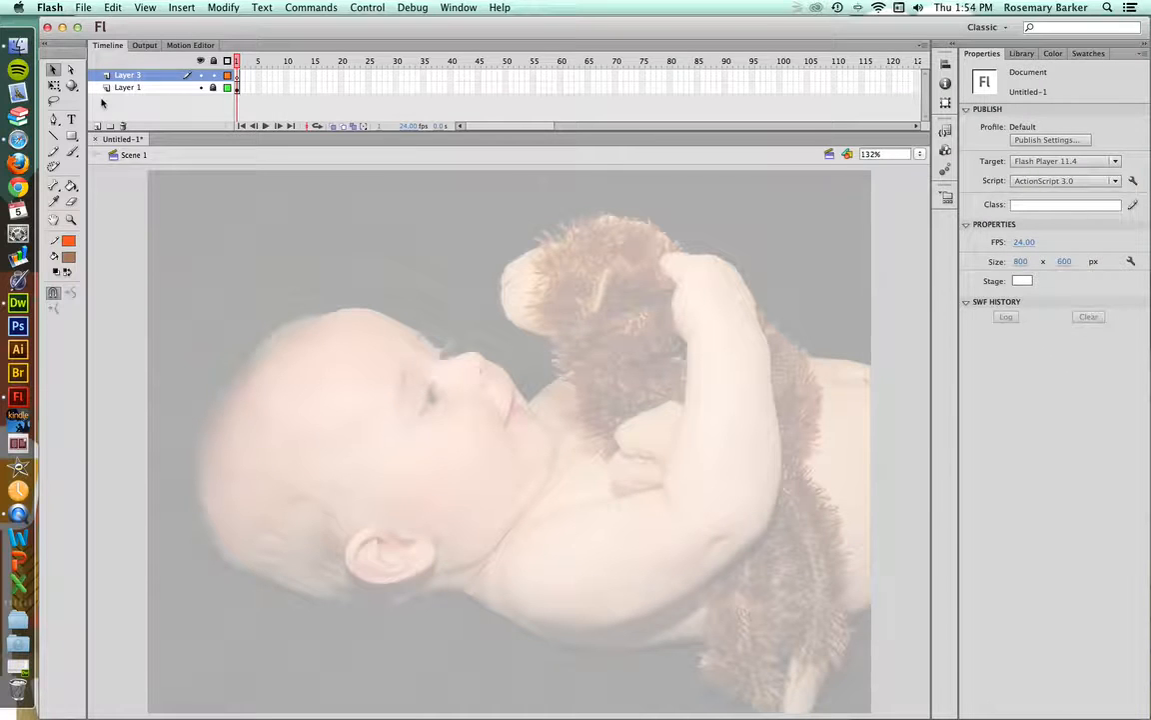
mouse_move(72, 152)
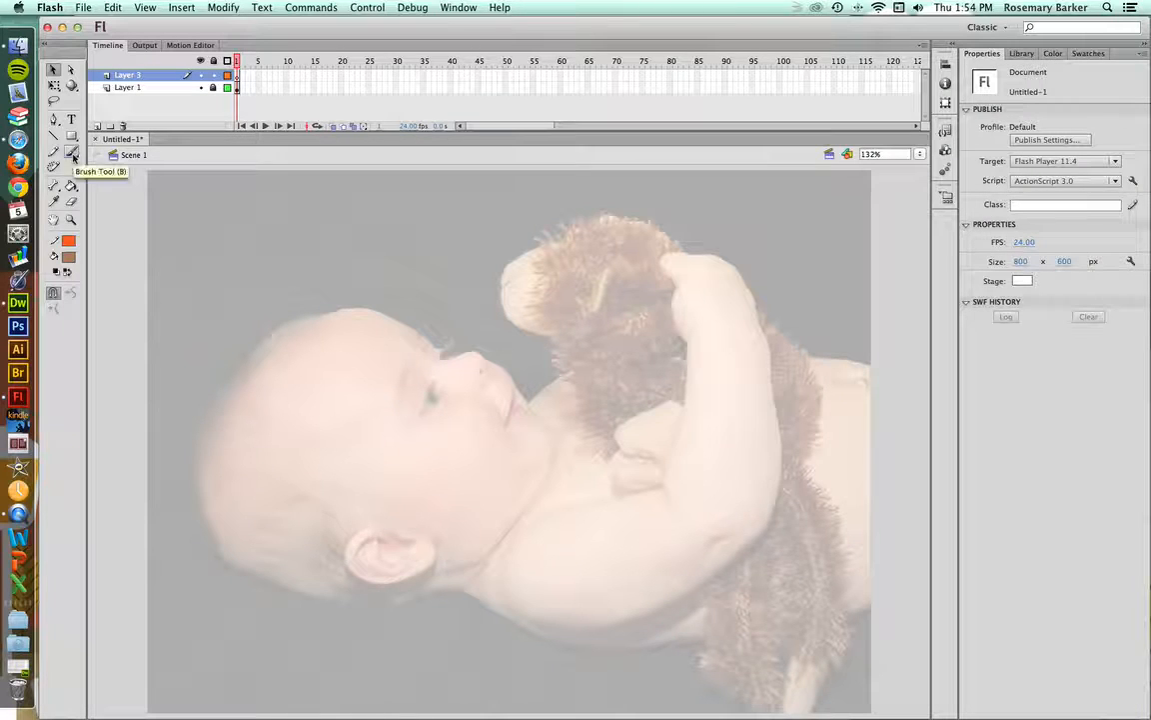
Paint a brown brush stroke along the top of the baby's head.
left_click(54, 152)
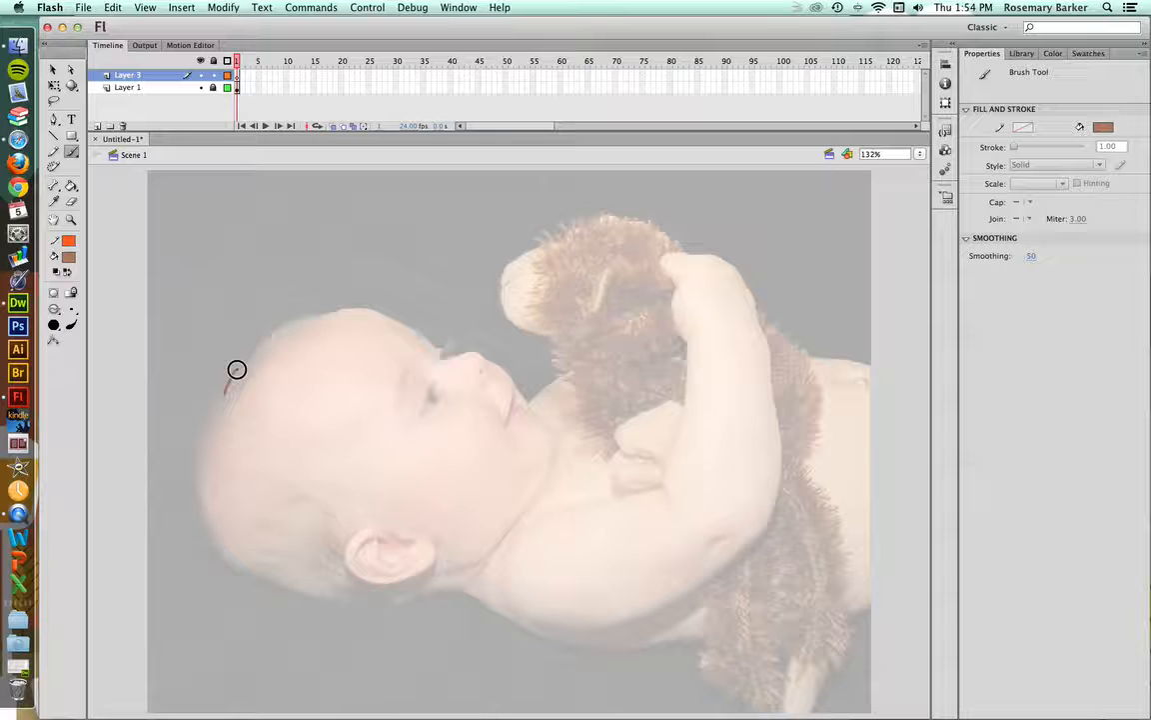
left_click_drag(237, 370, 324, 315)
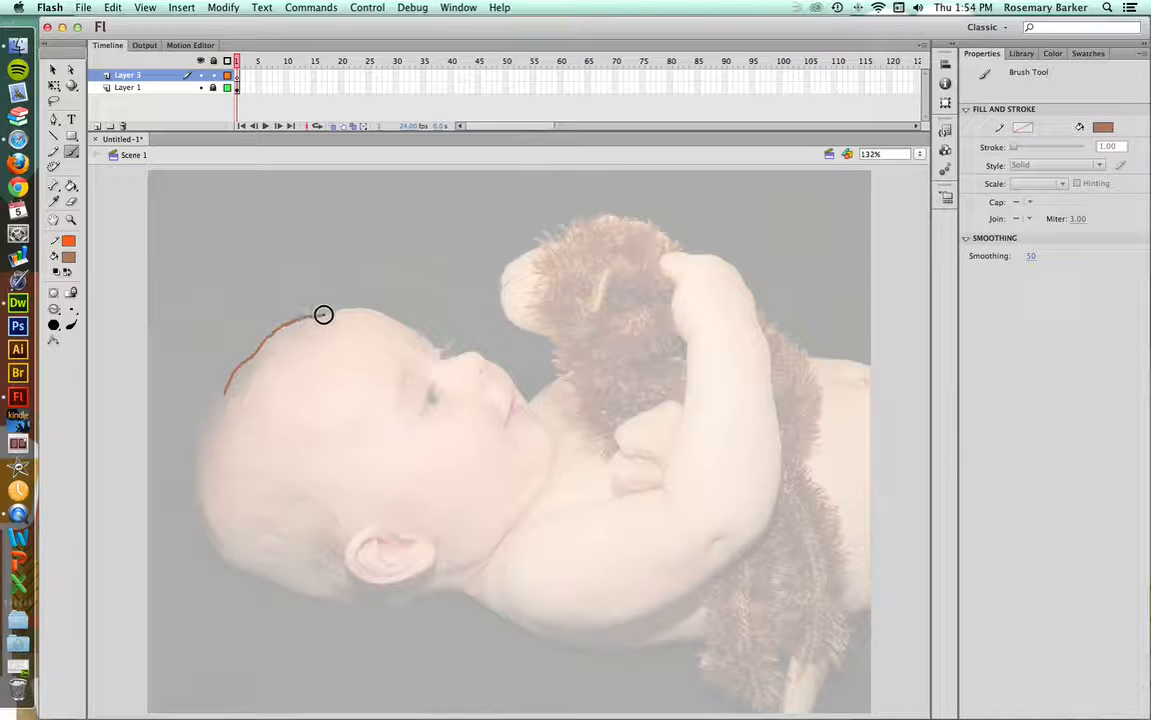